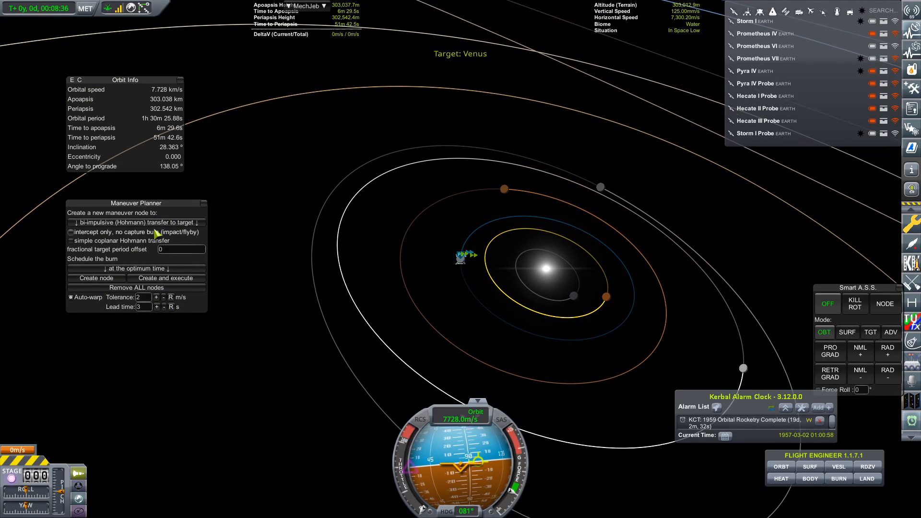
Create the interplanetary transfer node and save an alarm named 'Mars TW 3875 dV'.
left_click(136, 222)
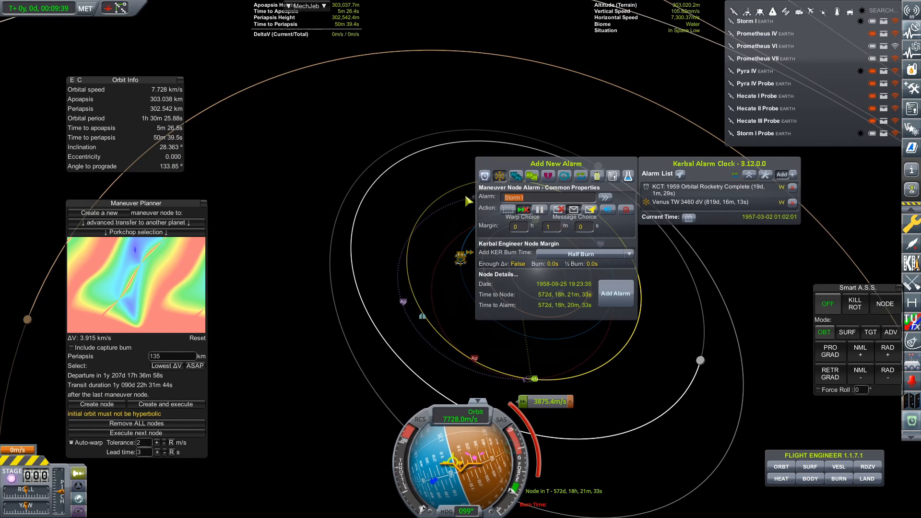
type("Mars TW 3875 dVB")
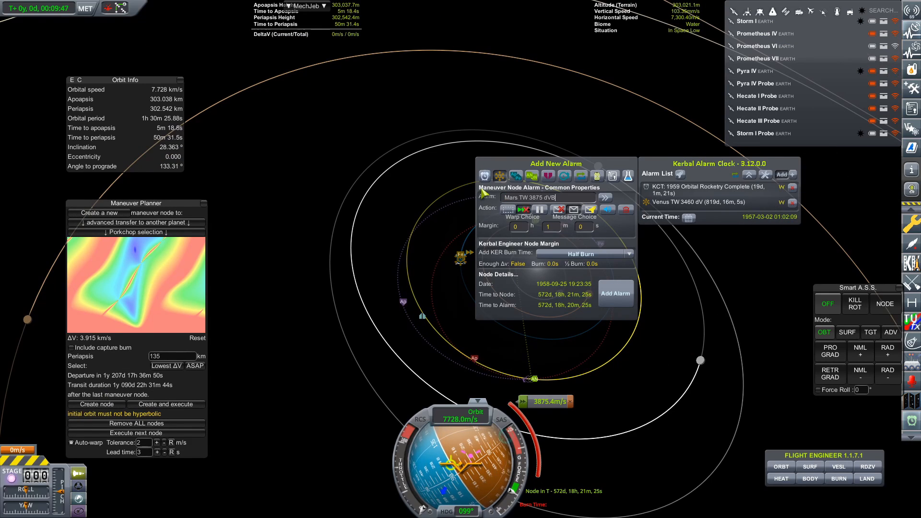
left_click(615, 293)
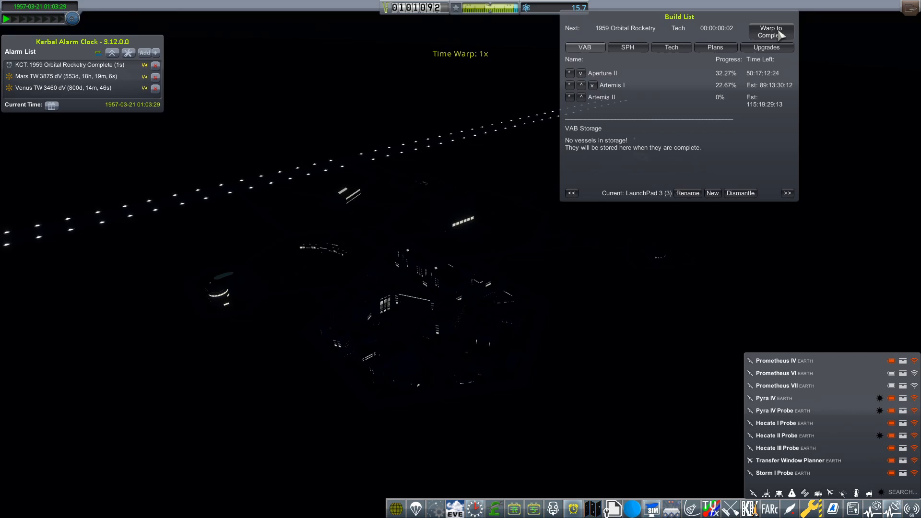
Warp until Aperture II is built, then launch it toward a ~150 km orbit.
left_click(770, 31)
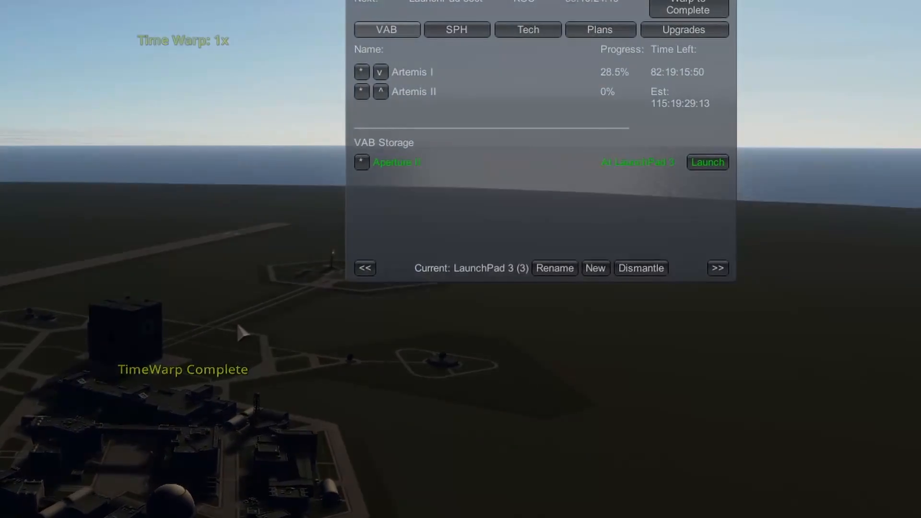
left_click(707, 162)
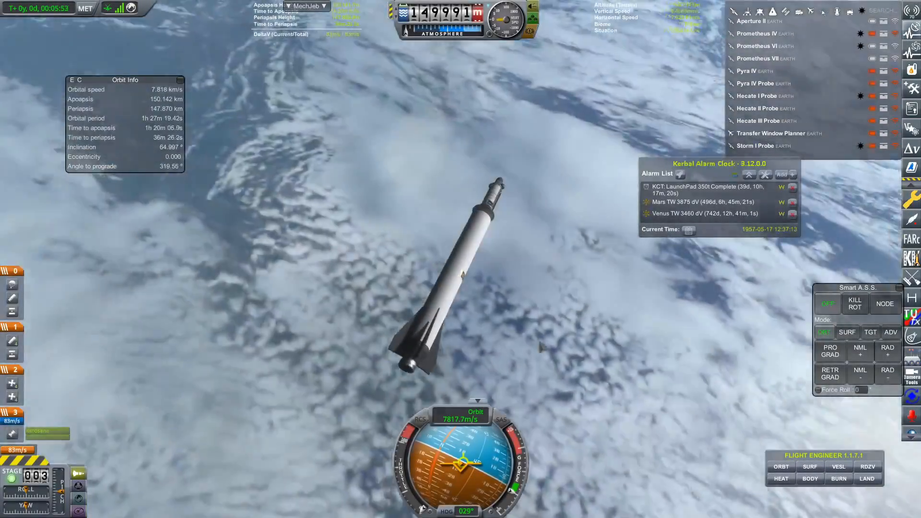
Enable Smart A.S.S. Kill Rot and stage to decouple the Aperture II probe from its booster.
left_click(854, 304)
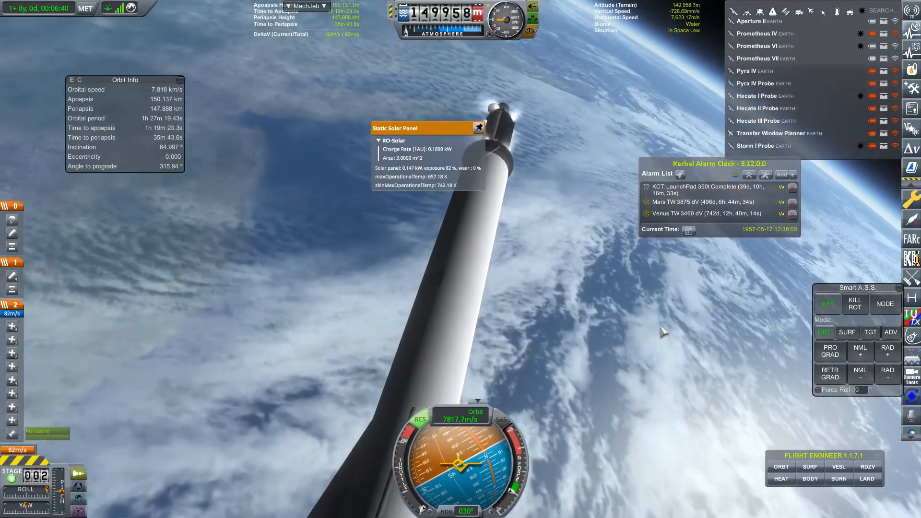
left_click(855, 304)
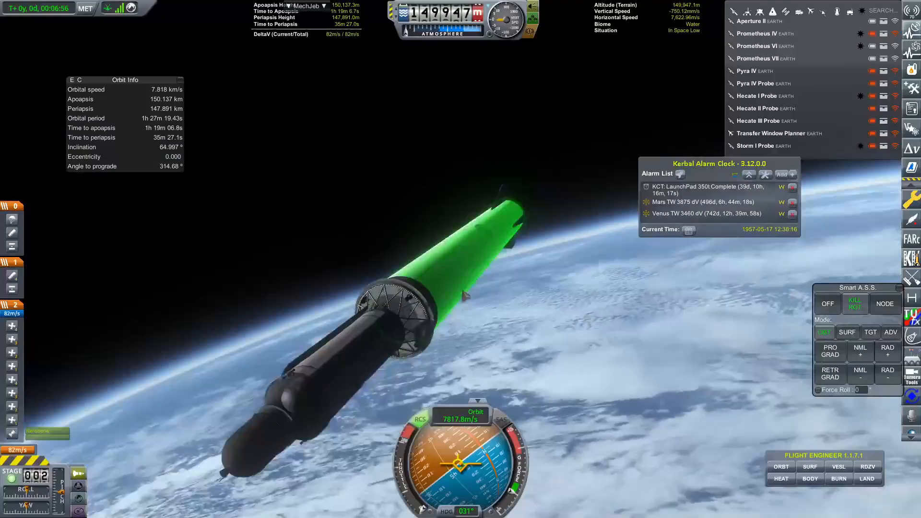
left_click(826, 304)
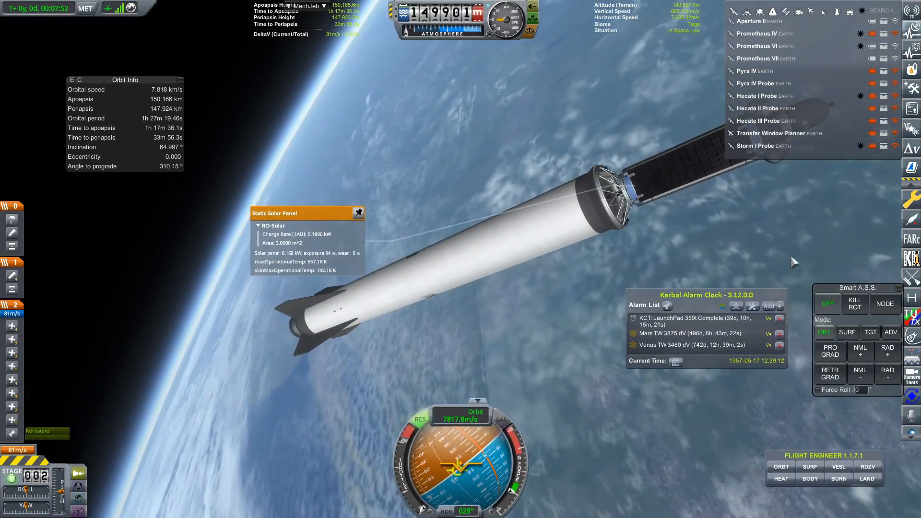
left_click(854, 304)
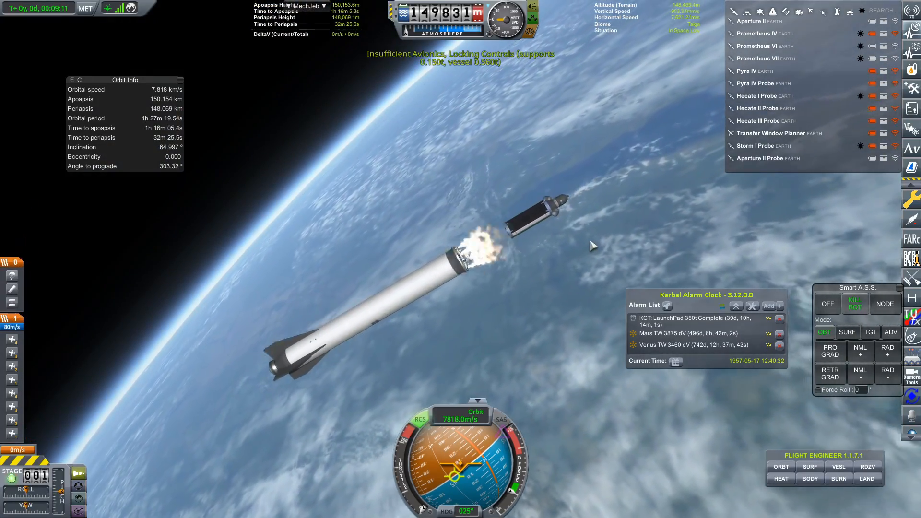
mouse_move(429, 281)
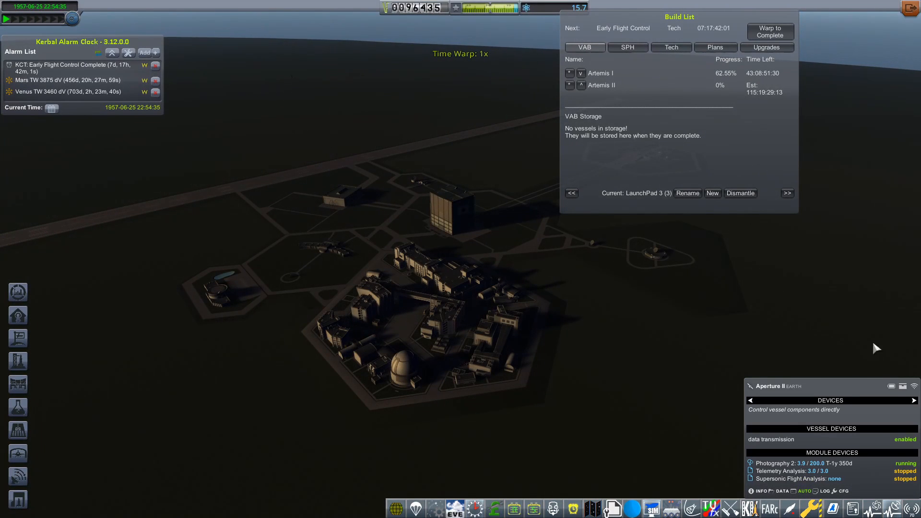
mouse_move(732, 349)
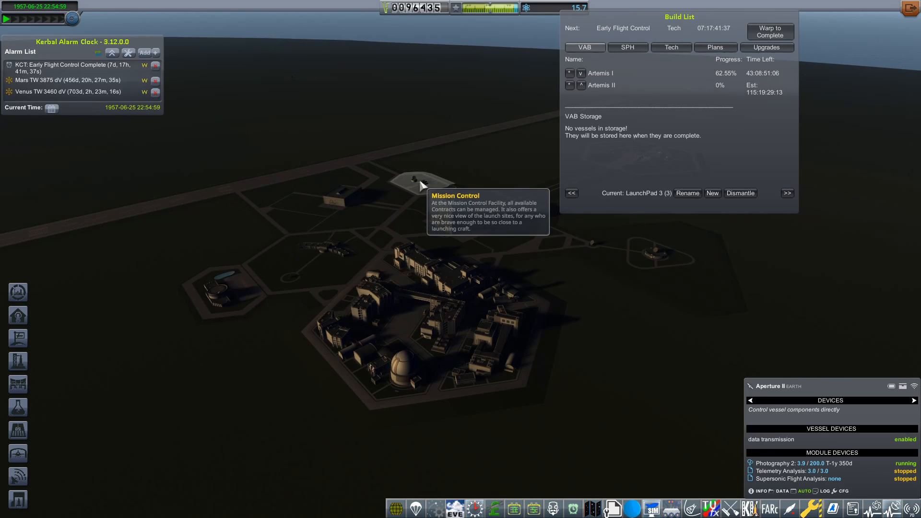
Enter the Mission Control building to view available contracts.
left_click(420, 182)
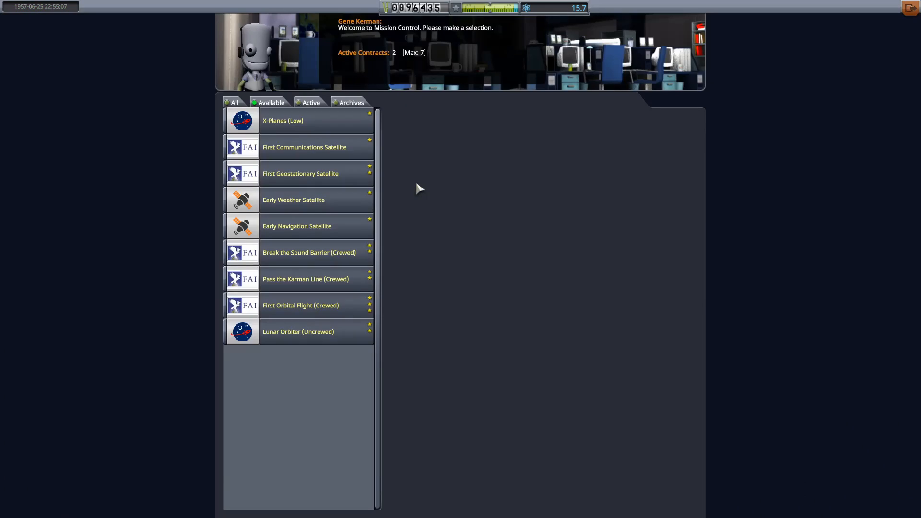
Compare First Orbital Flight (Crewed) with Break the Sound Barrier, then accept First Orbital Flight (Crewed).
left_click(300, 305)
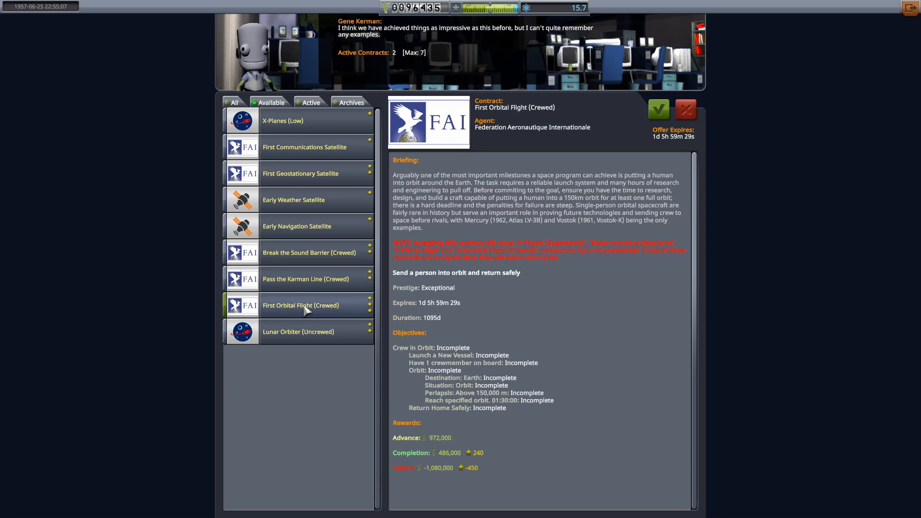
left_click(310, 252)
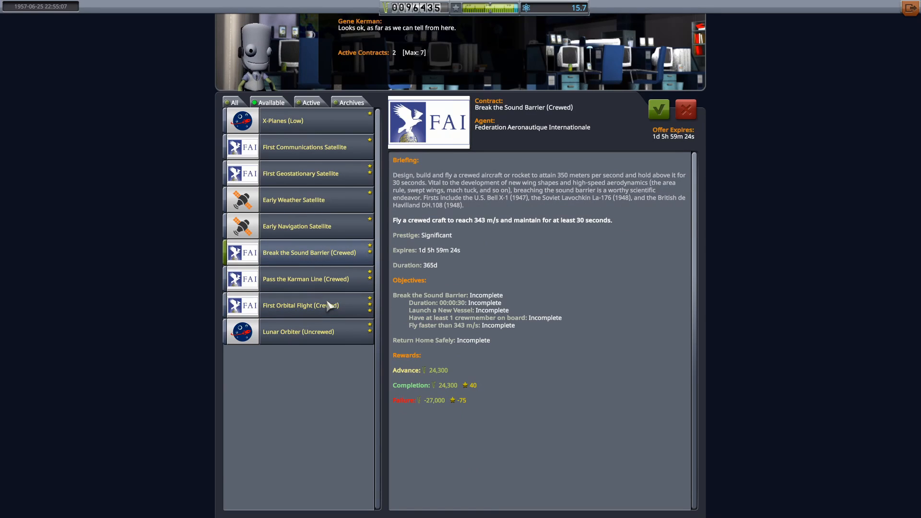
left_click(300, 305)
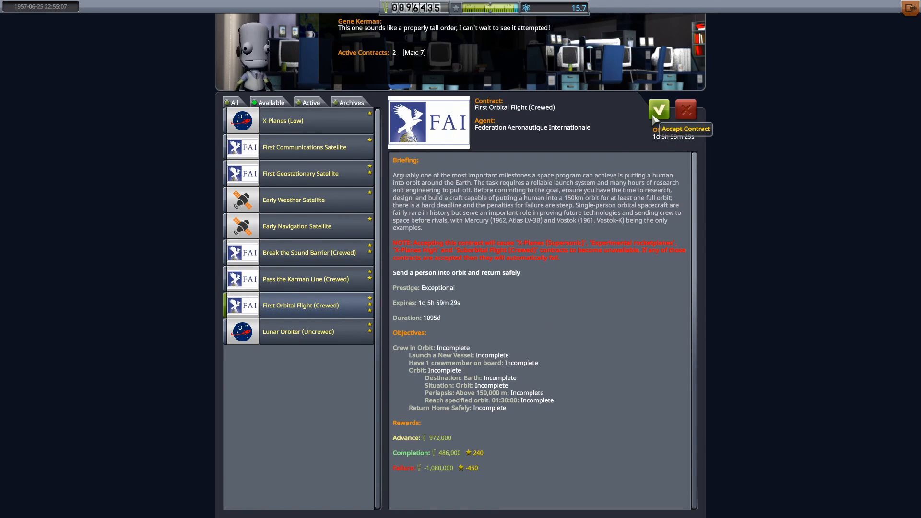
left_click(658, 109)
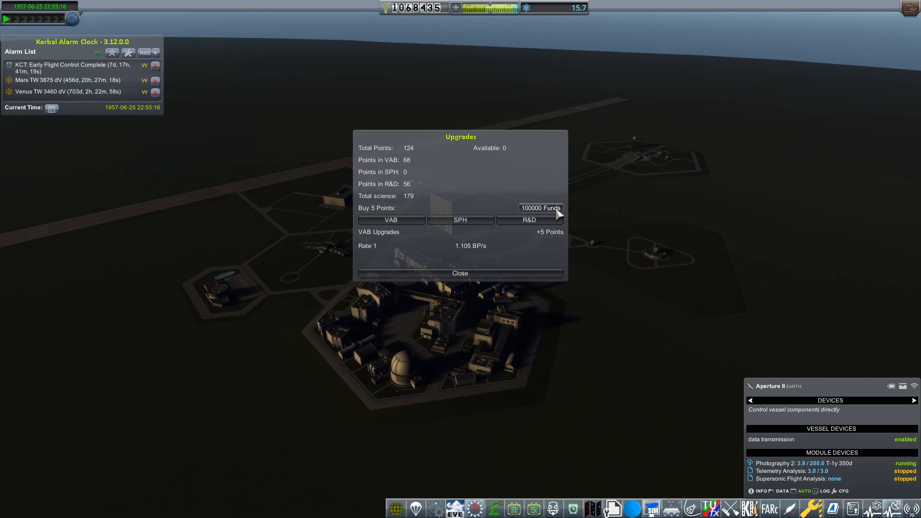
Buy VAB build points with funds, warp until Artemis I reaches LaunchPad 350t, and launch it.
left_click(556, 213)
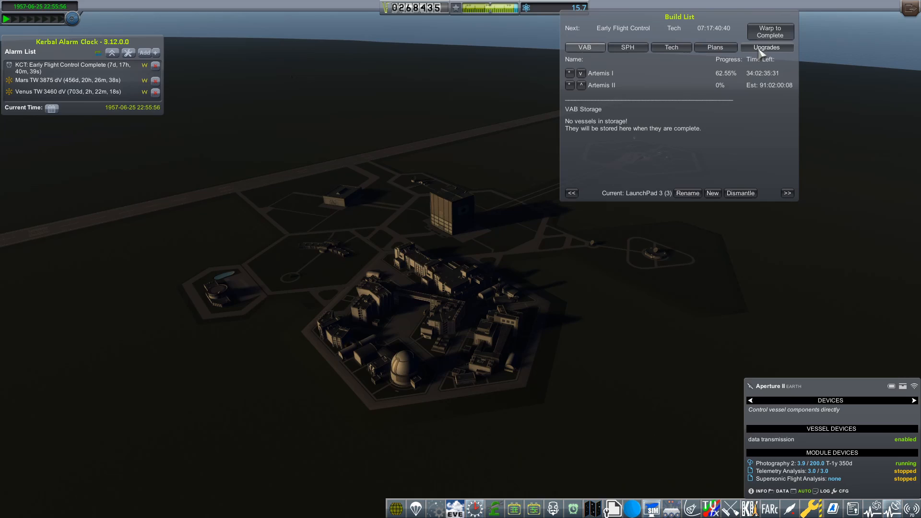
left_click(766, 48)
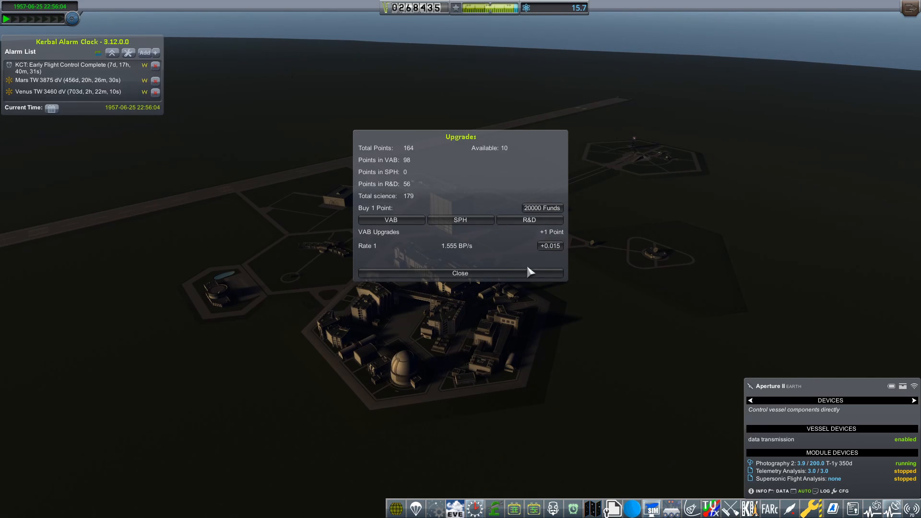
left_click(527, 220)
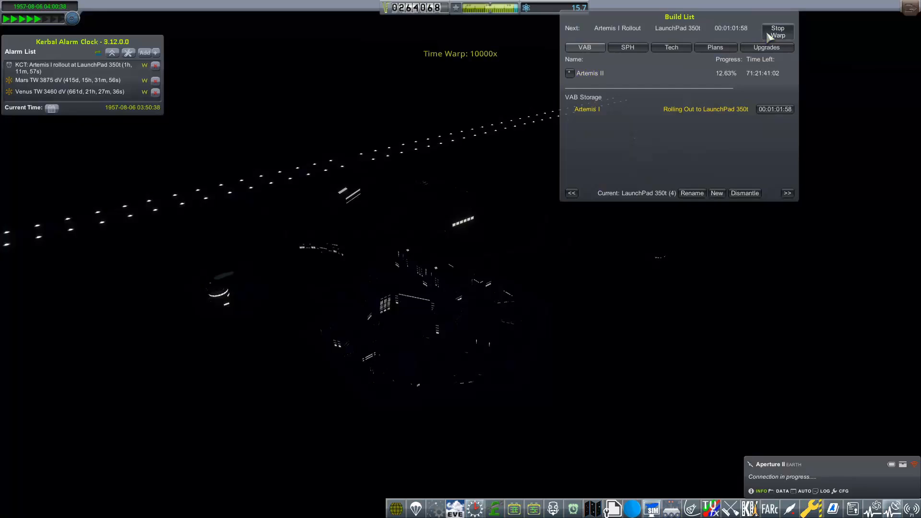
left_click(776, 30)
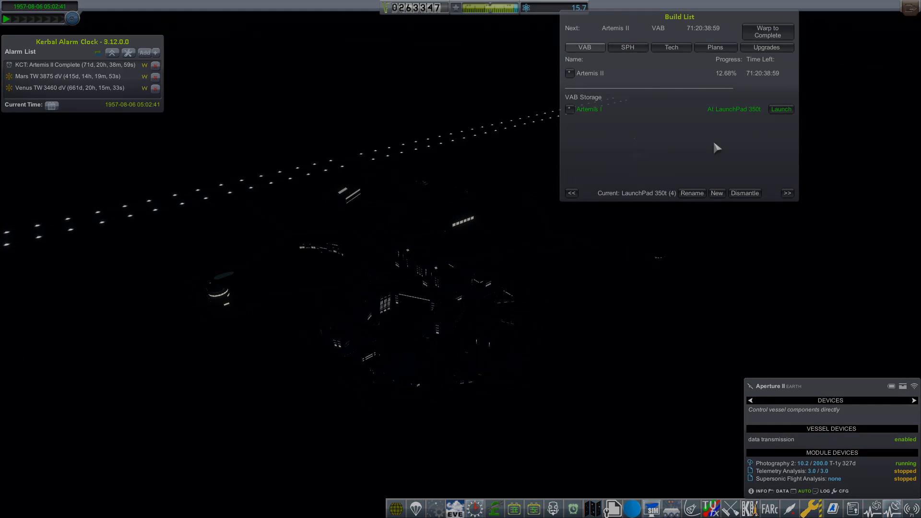
left_click(781, 108)
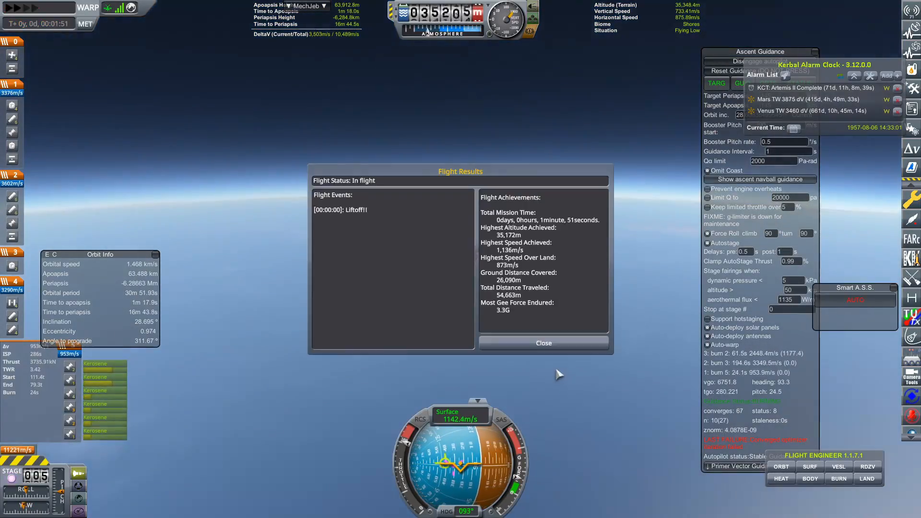
Dismiss the Flight Results summary during Artemis I's guided ascent.
left_click(542, 342)
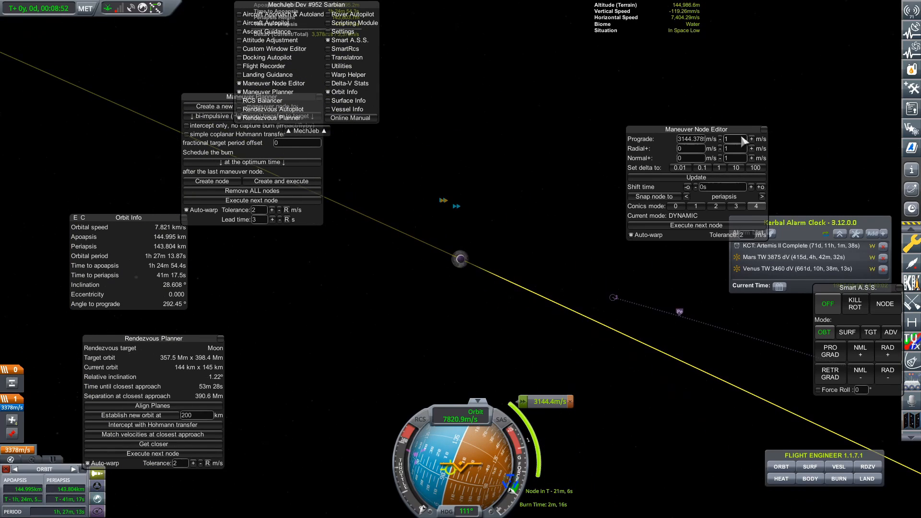
Raise the node's prograde burn for the Moon encounter, enable the MechJeb modules, and warp to the maneuver.
left_click(751, 139)
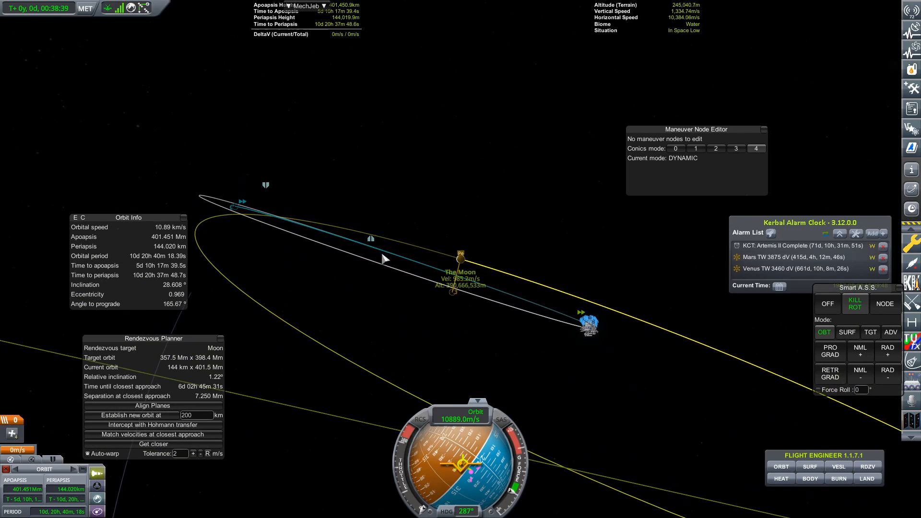
left_click(837, 466)
type("30m")
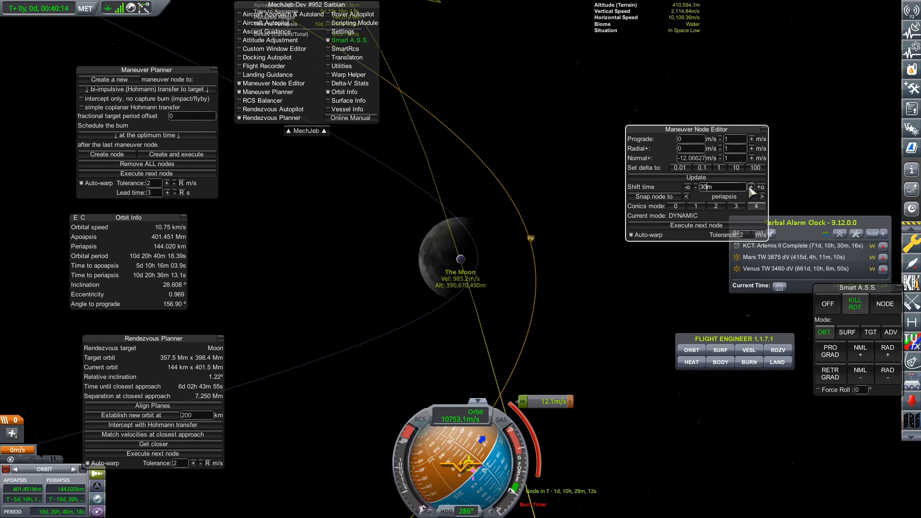
left_click(722, 187)
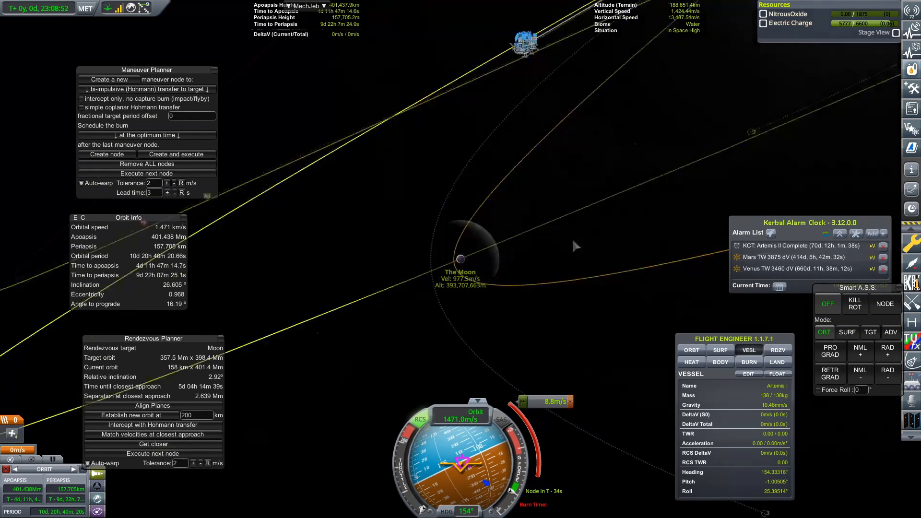
Leave the Artemis I flight and return to the Space Center.
left_click(24, 8)
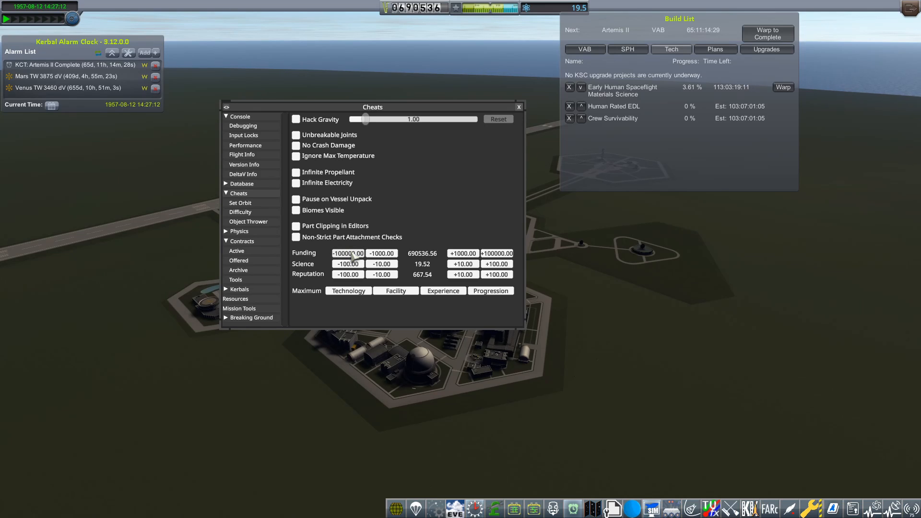
Close the cheats panel and buy KCT upgrades cutting Artemis II and research build times.
left_click(517, 107)
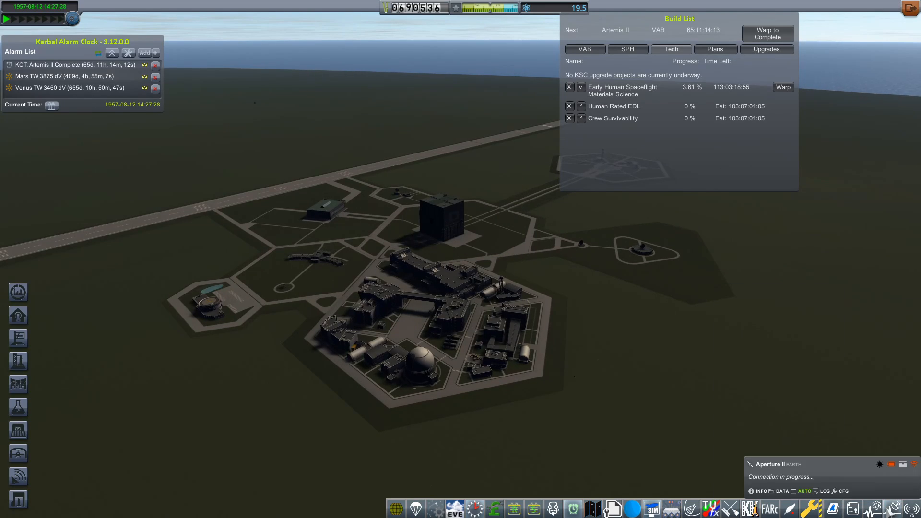
left_click(766, 34)
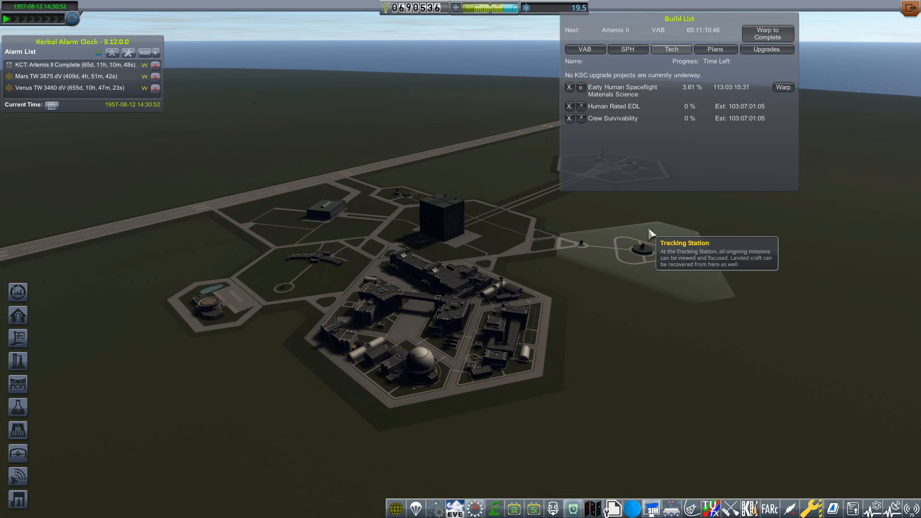
left_click(584, 49)
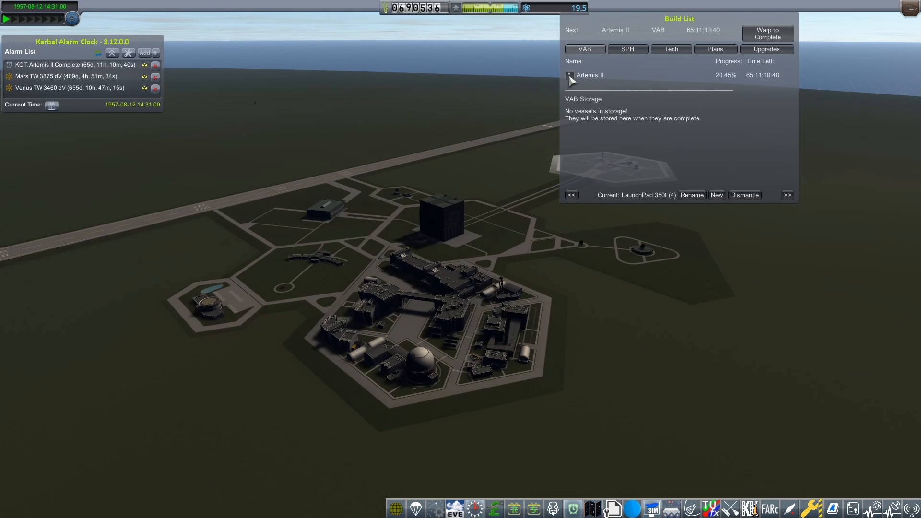
left_click(692, 194)
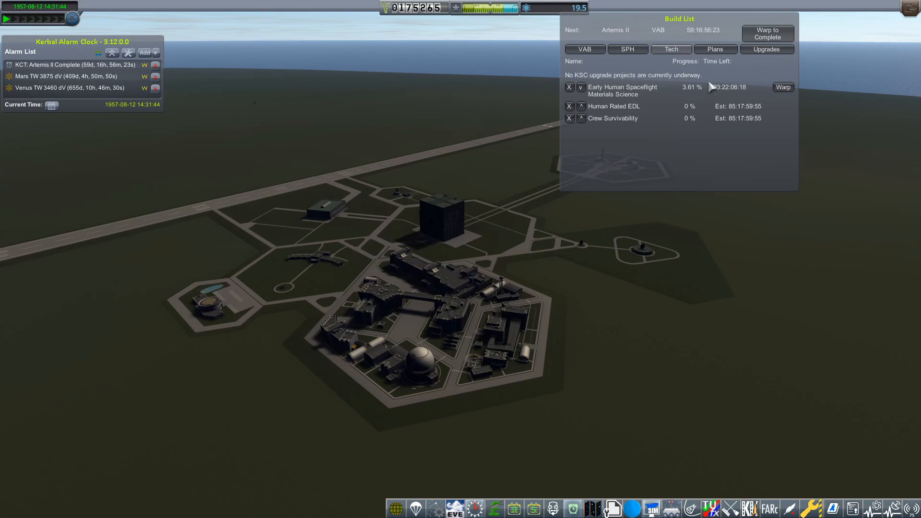
Queue Artemis III in the VAB list and warp until Artemis II finishes building.
left_click(765, 49)
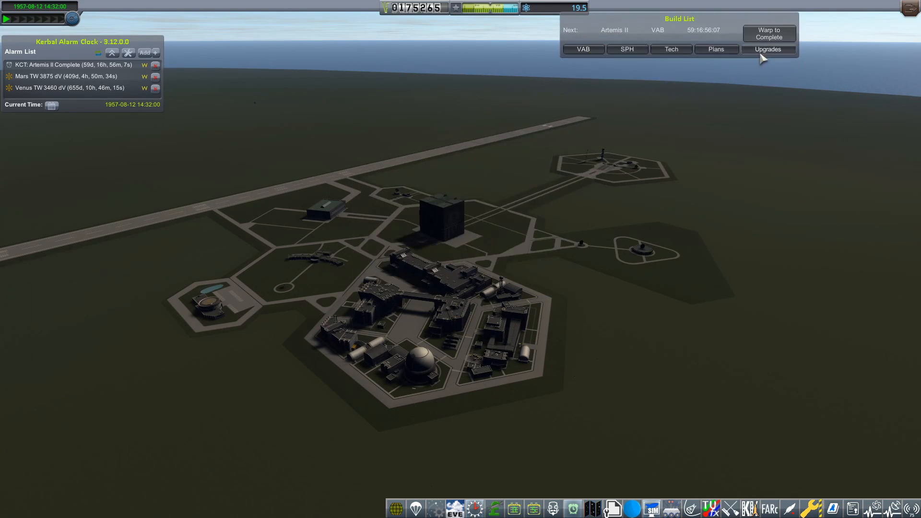
left_click(767, 49)
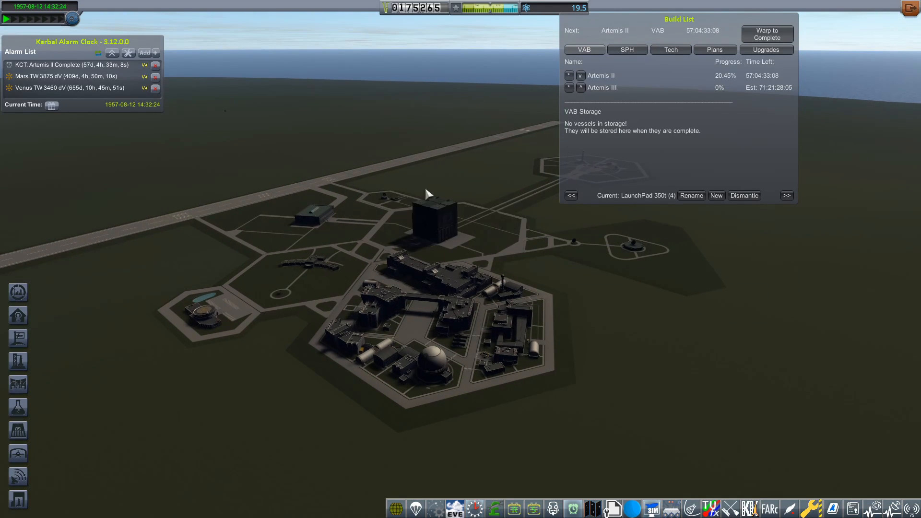
left_click(767, 33)
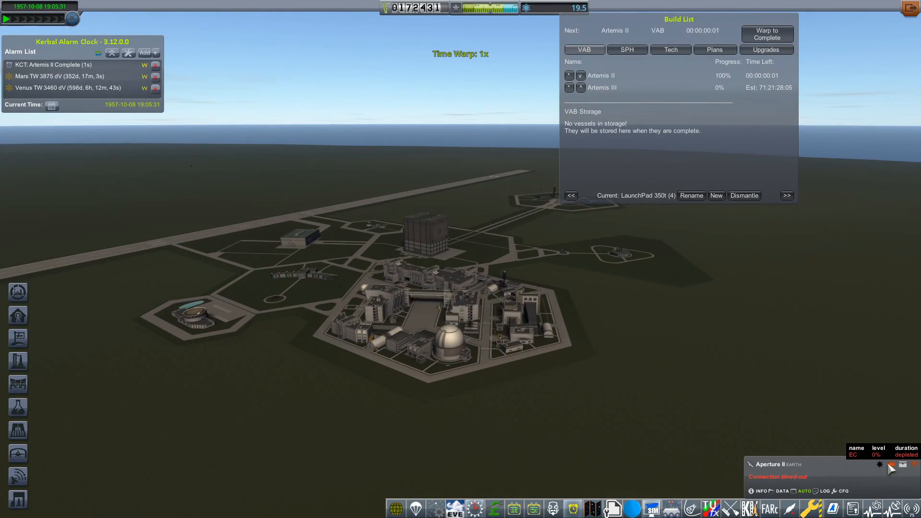
Roll Artemis II out, warp through rollout and place it on the launch pad.
left_click(766, 33)
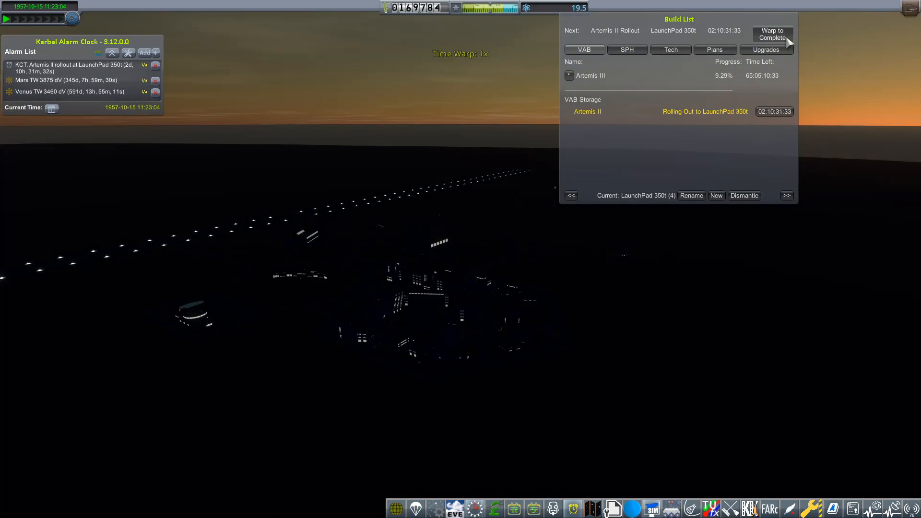
left_click(771, 35)
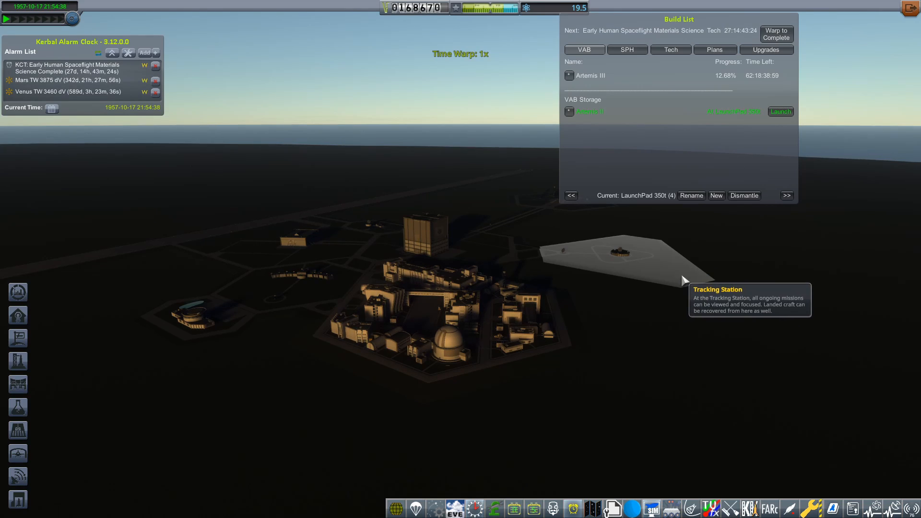
left_click(779, 111)
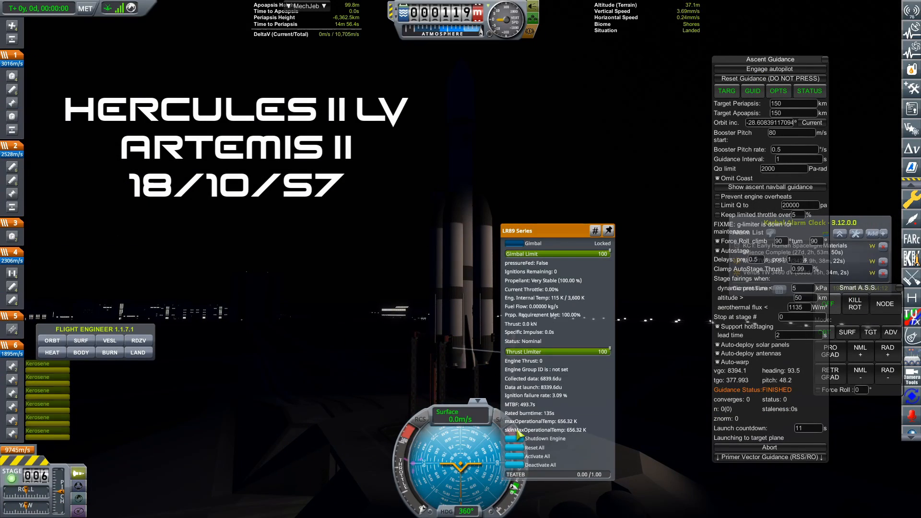
Engage MechJeb ascent guidance to fly Artemis II into a roughly 150 km orbit.
left_click(769, 69)
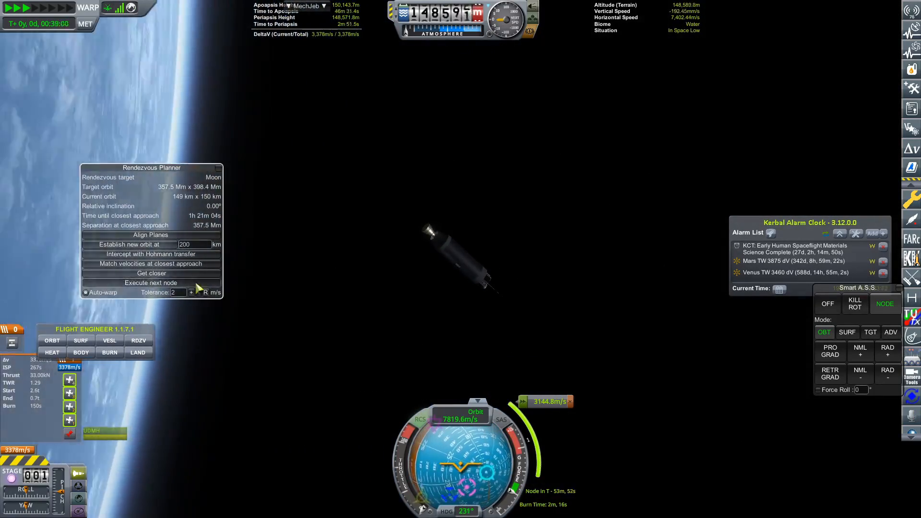
Execute the next maneuver node to finish the Artemis II flight.
left_click(151, 282)
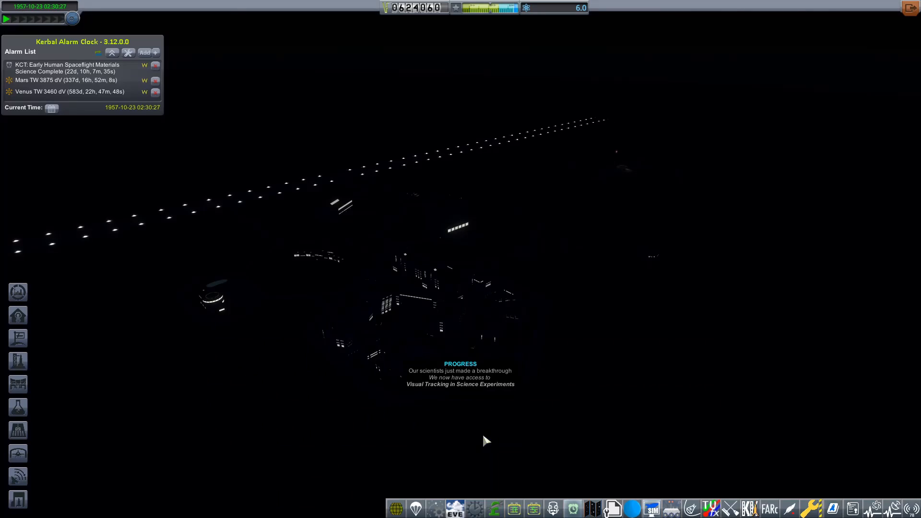
Enlist pilot applicant Albert Harper at the Astronaut Complex and dismiss the retirement notice.
left_click(494, 508)
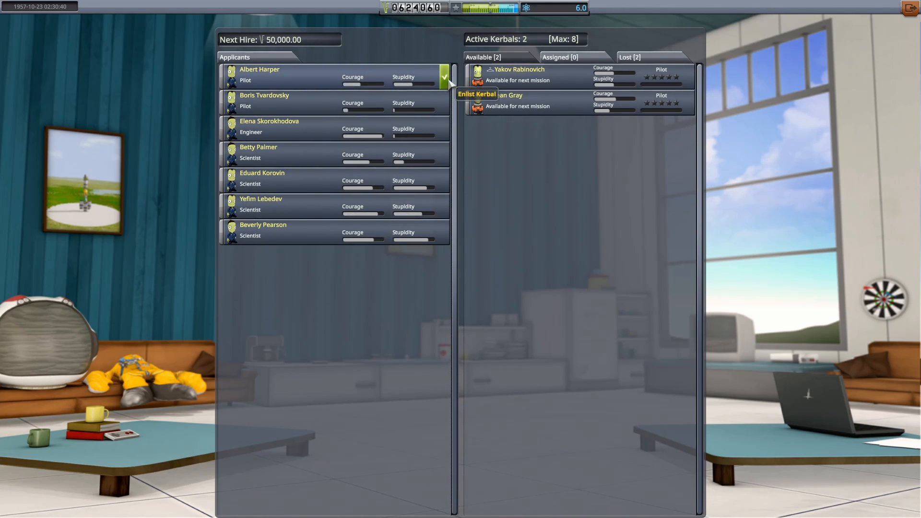
left_click(445, 77)
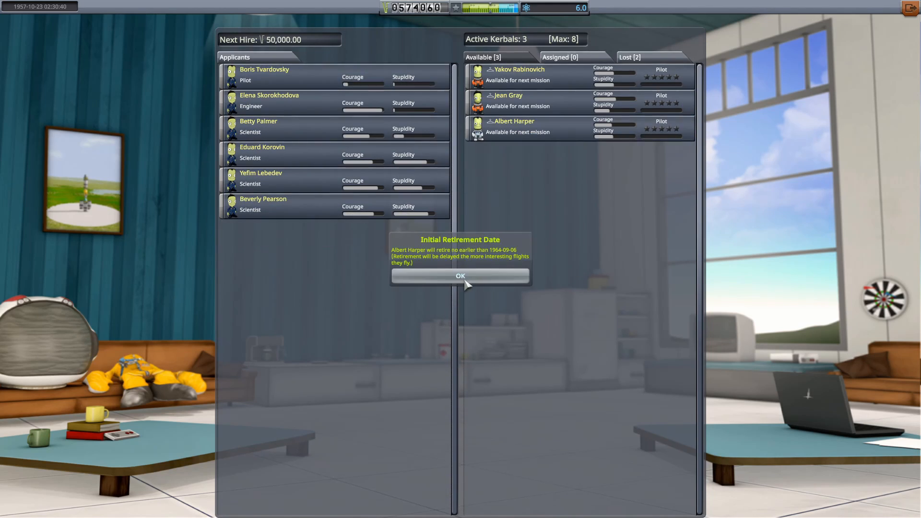
left_click(459, 276)
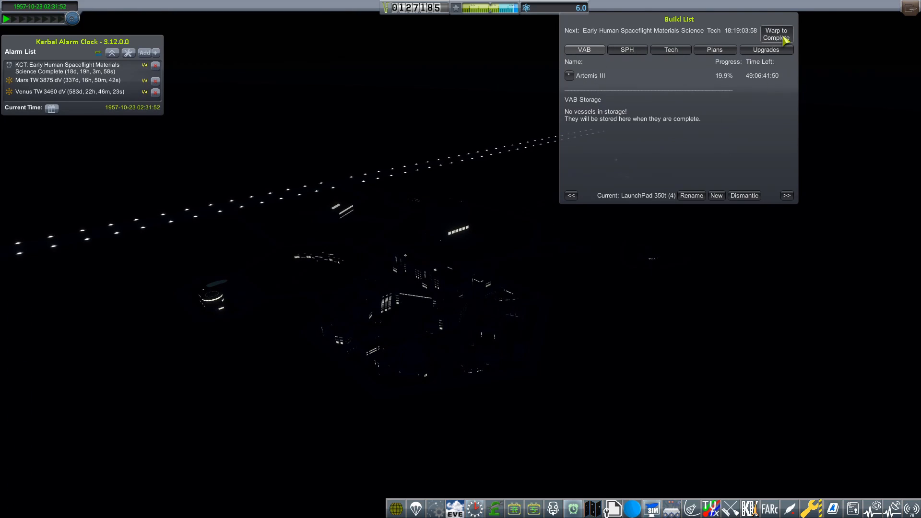
Warp time toward Artemis III build completion in the KCT list.
left_click(776, 34)
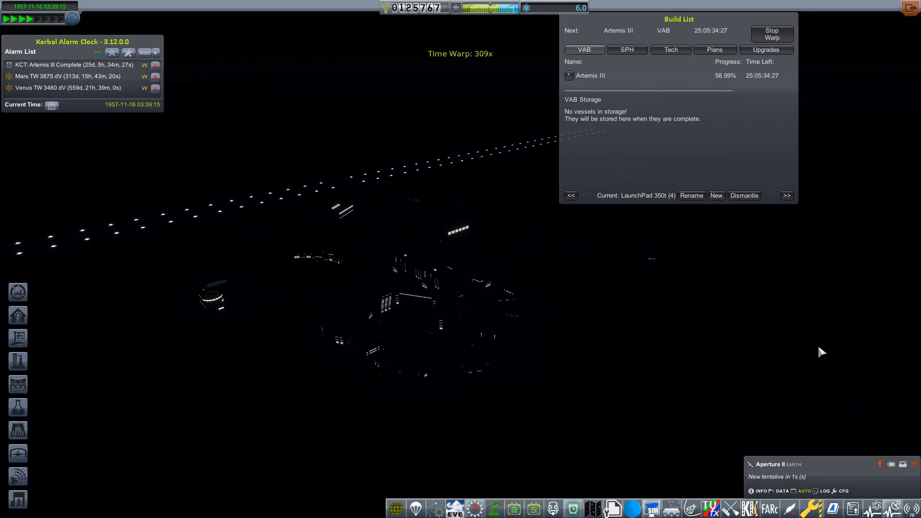
left_click(771, 33)
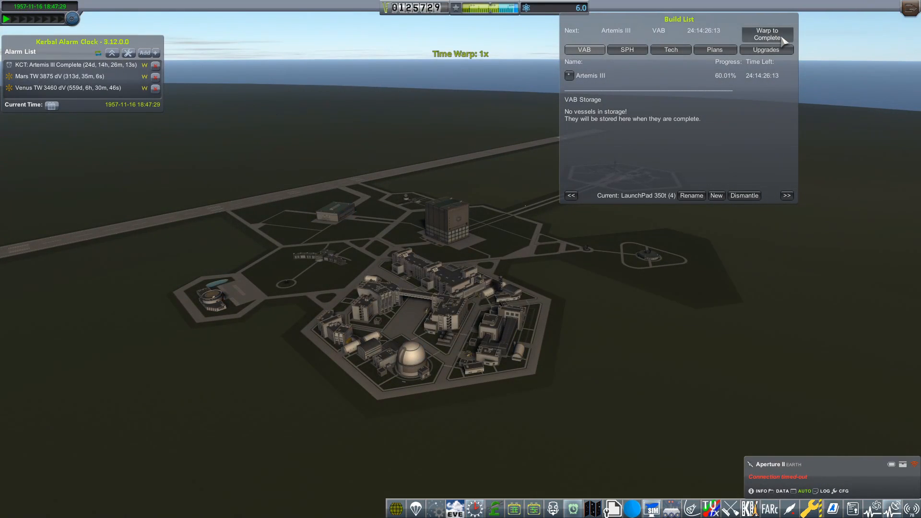
left_click(670, 48)
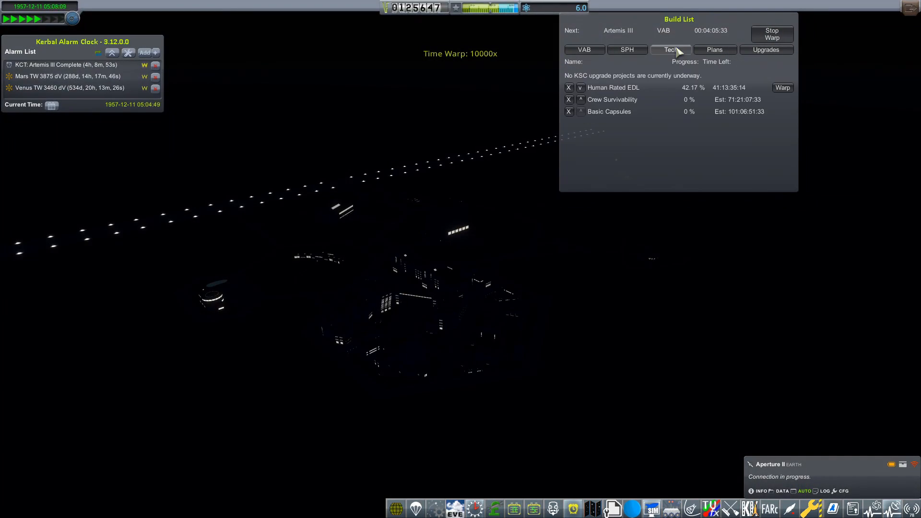
Check the research queue, finish warping and roll Artemis III out to the 350t launch pad.
left_click(584, 49)
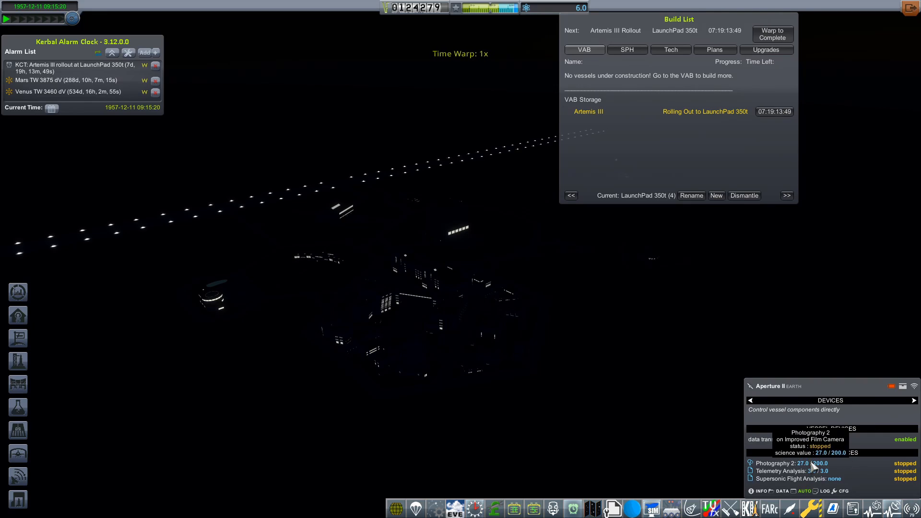
left_click(771, 33)
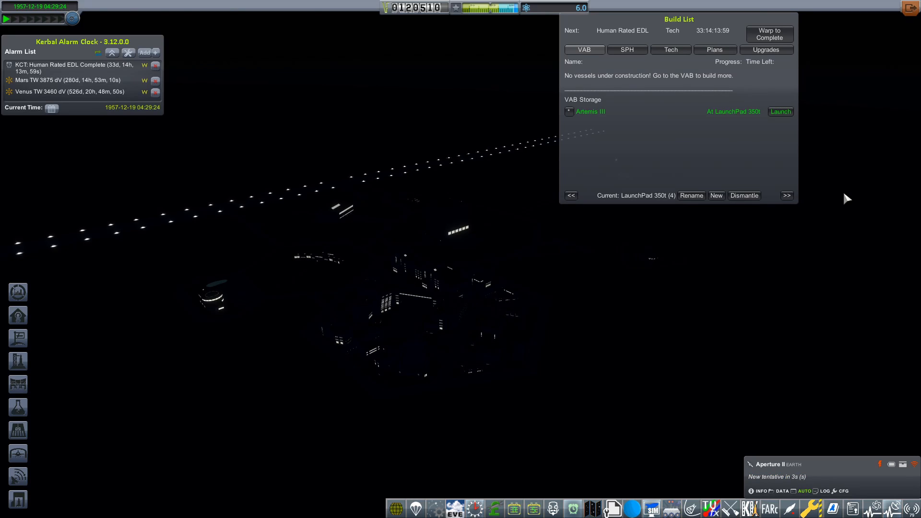
left_click(780, 111)
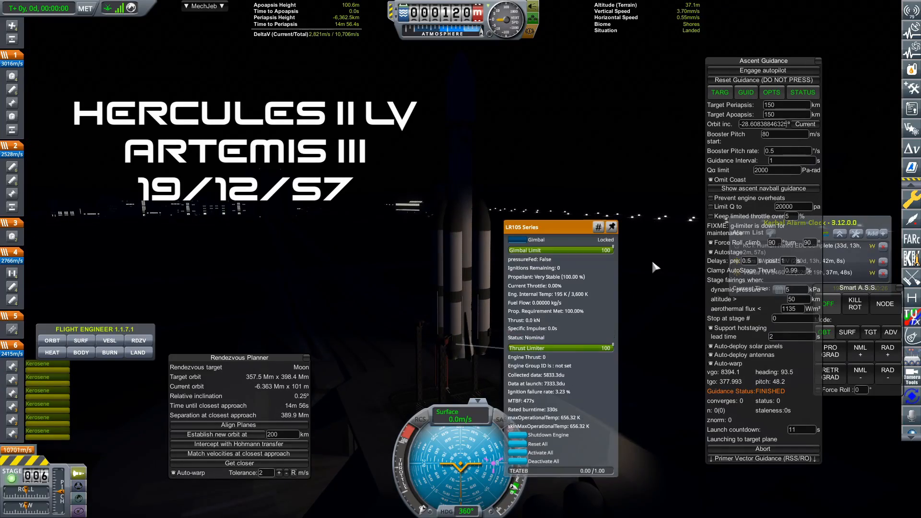
Fly Artemis III to a 150 km orbit with ascent guidance and plan a Hohmann transfer to the Moon.
left_click(762, 70)
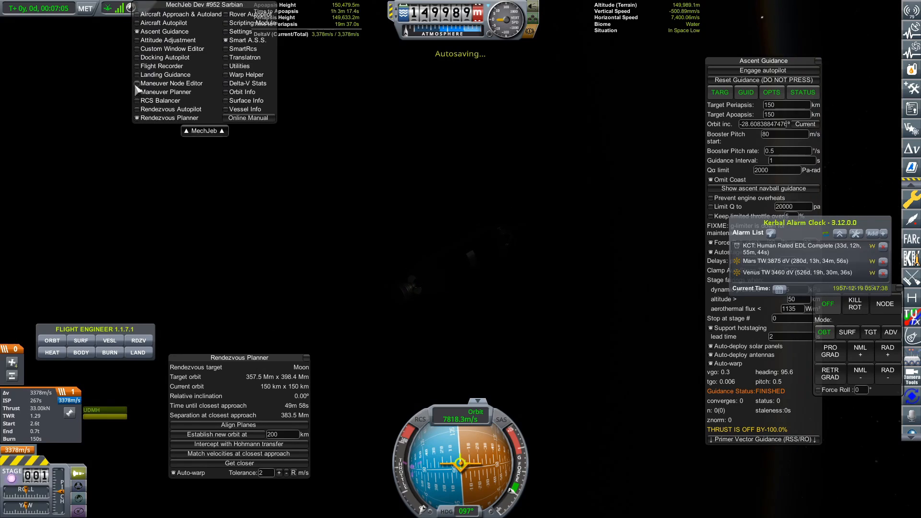
left_click(166, 92)
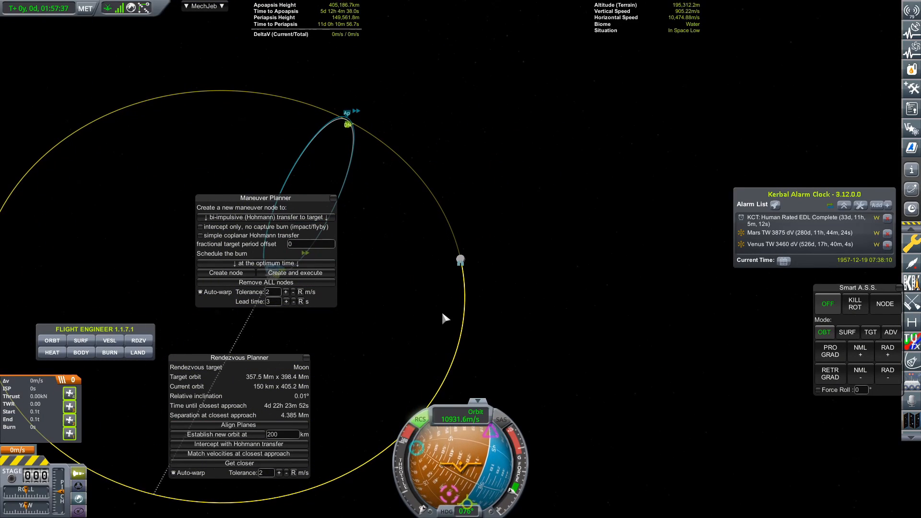
Warp through the lunar transfer and bring up the Lunar Orbiter (Uncrewed) contract briefing.
left_click(828, 351)
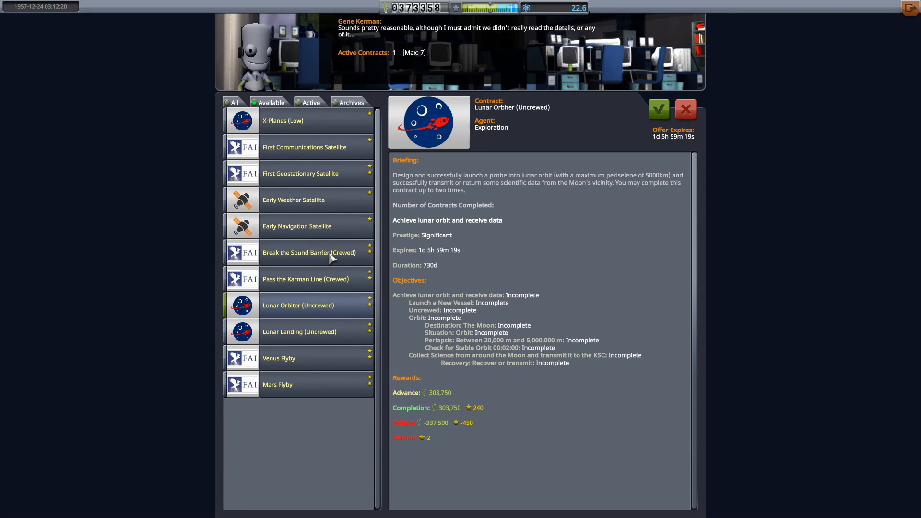
Inspect the Early Human Spaceflight Electronics Research node costing 25 science in the tech tree.
left_click(304, 146)
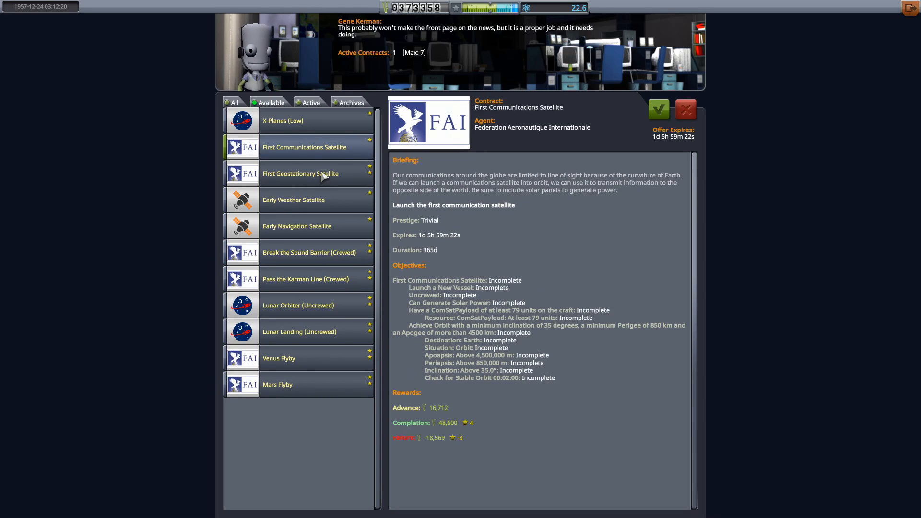
left_click(282, 384)
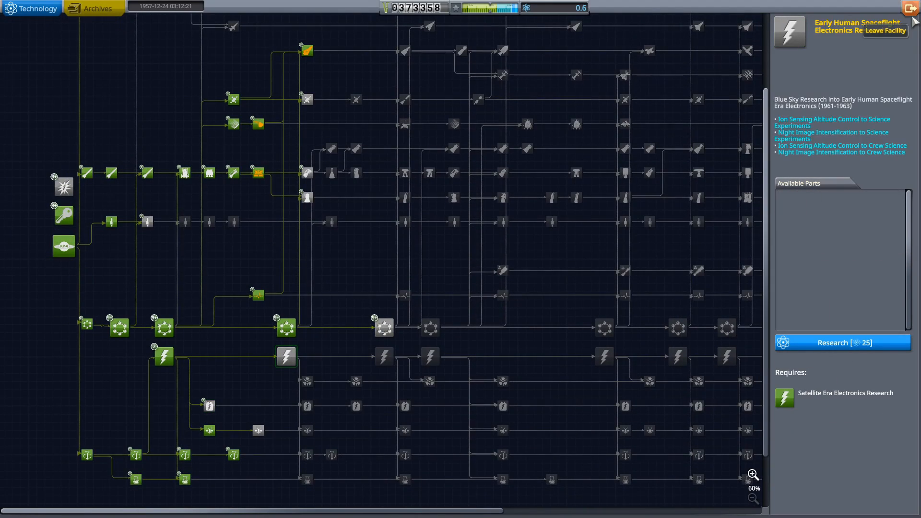
Leave the R&D facility and return to Mission Control's available contracts list.
left_click(306, 50)
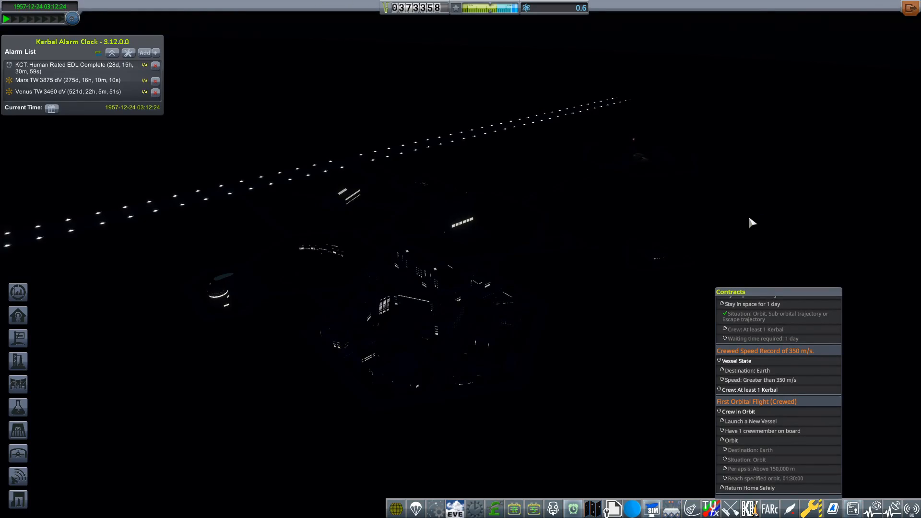
left_click(474, 506)
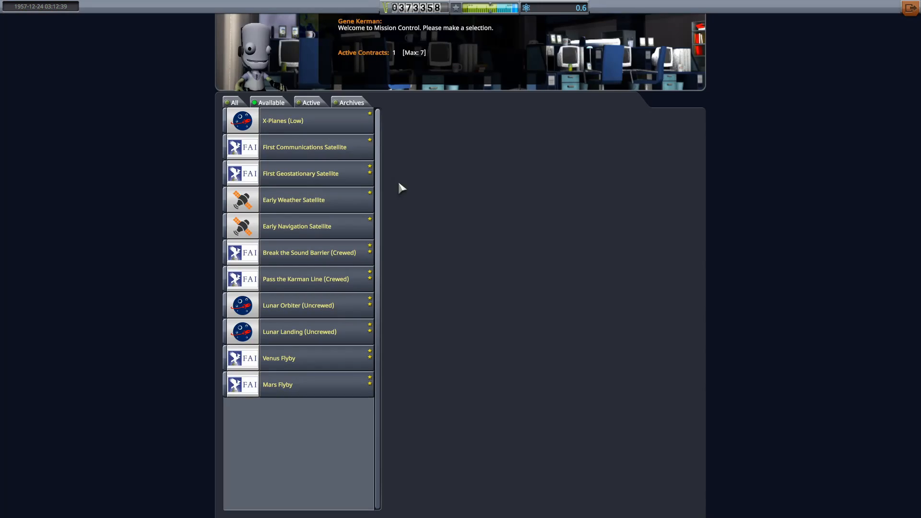
Review the Communications, Geostationary, Early Weather and Early Navigation satellite contract offers.
left_click(304, 146)
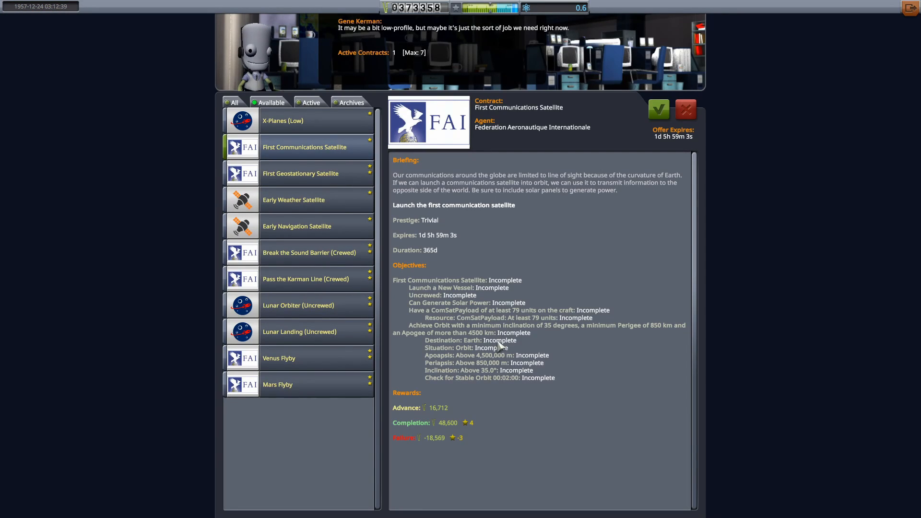
left_click(300, 174)
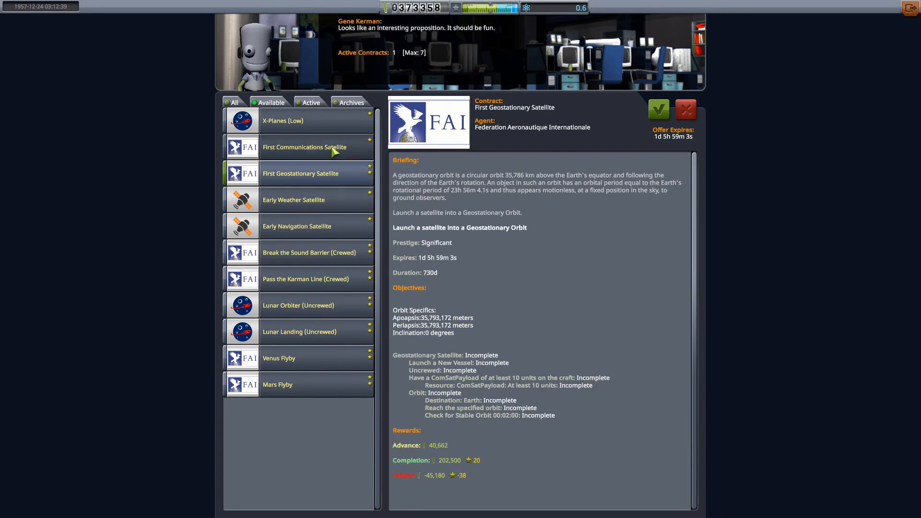
left_click(304, 146)
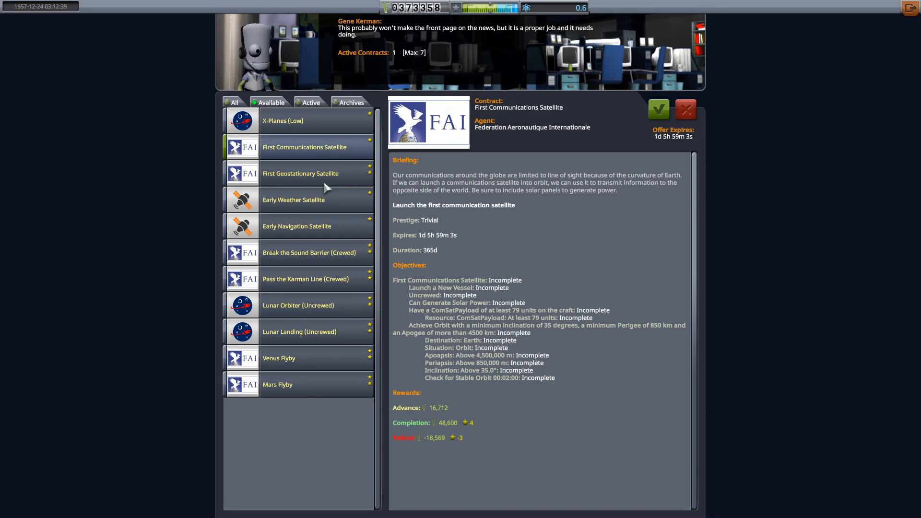
left_click(294, 200)
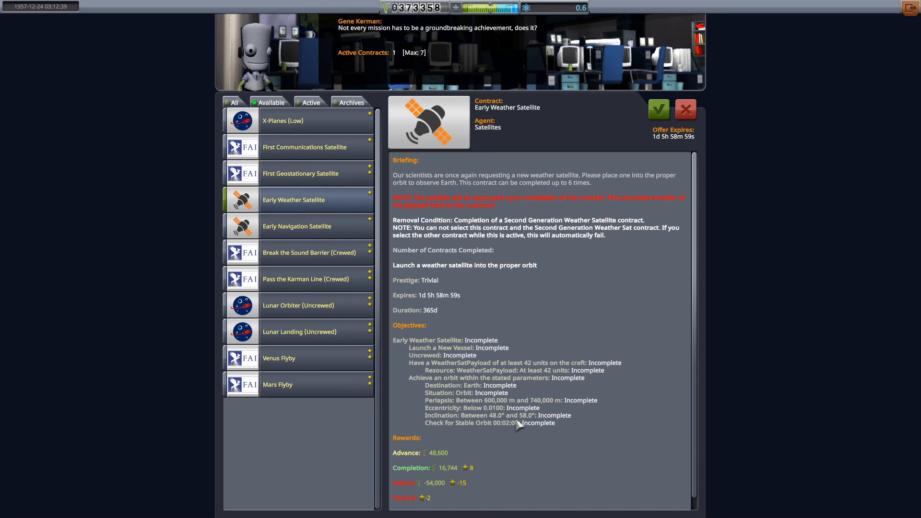
left_click(296, 226)
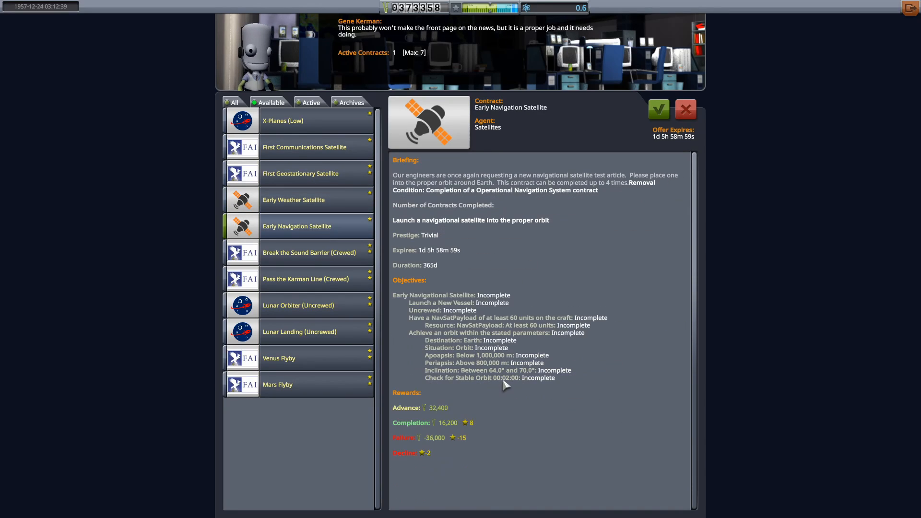
Compare with the Geostationary offer again and accept the First Communications Satellite contract.
left_click(304, 147)
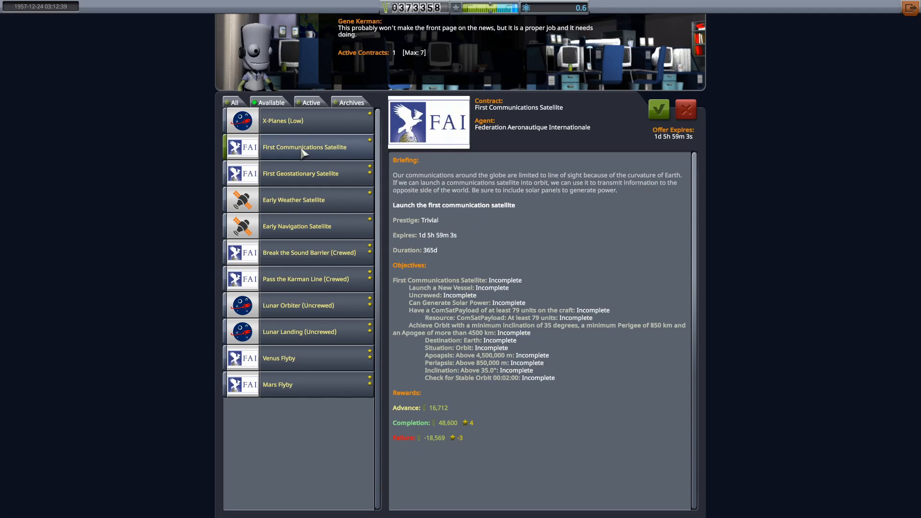
left_click(300, 174)
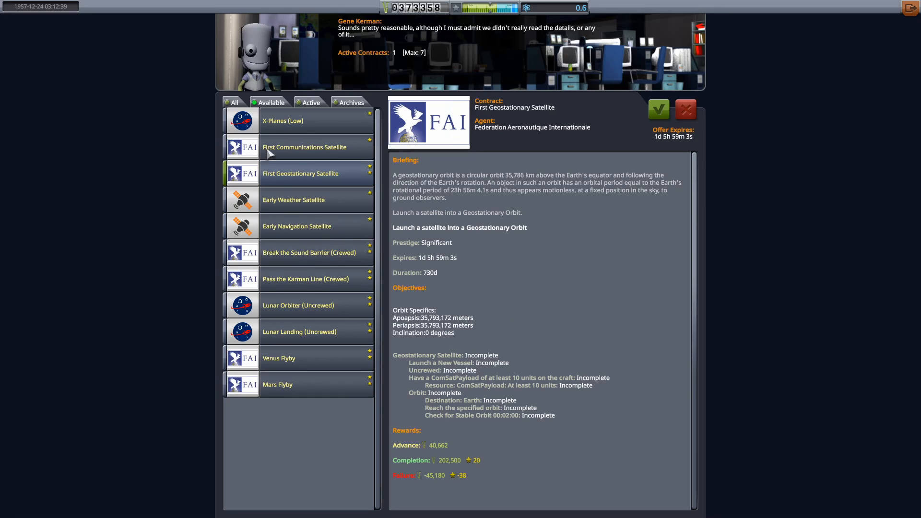
left_click(304, 147)
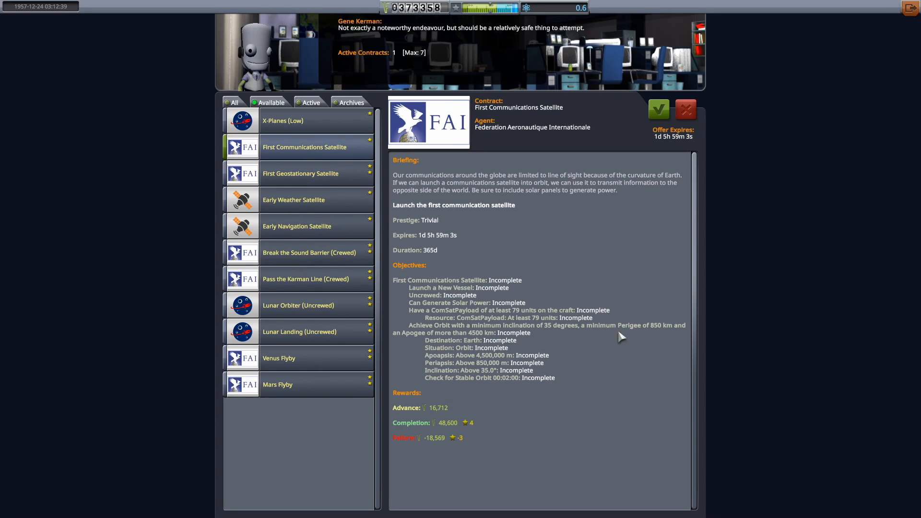
mouse_move(658, 109)
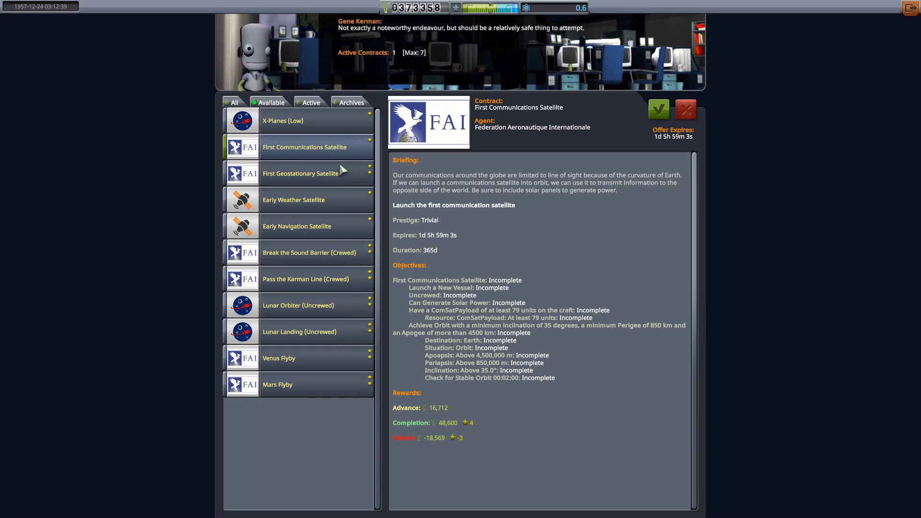
left_click(658, 109)
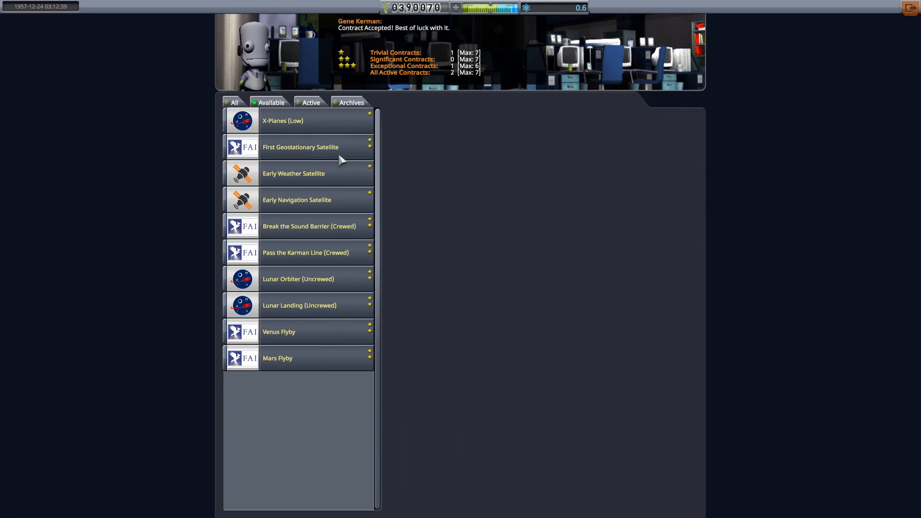
Accept the Pass the Karman Line (Crewed) contract.
left_click(305, 252)
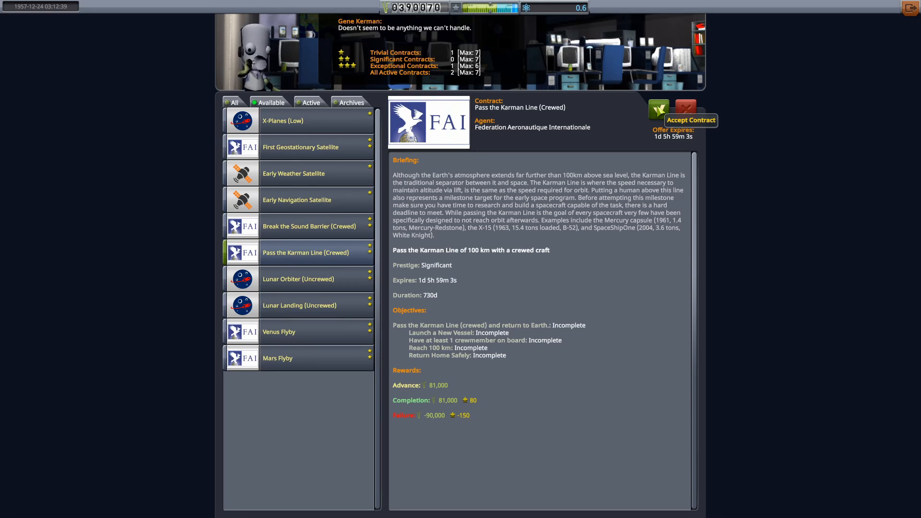
left_click(658, 109)
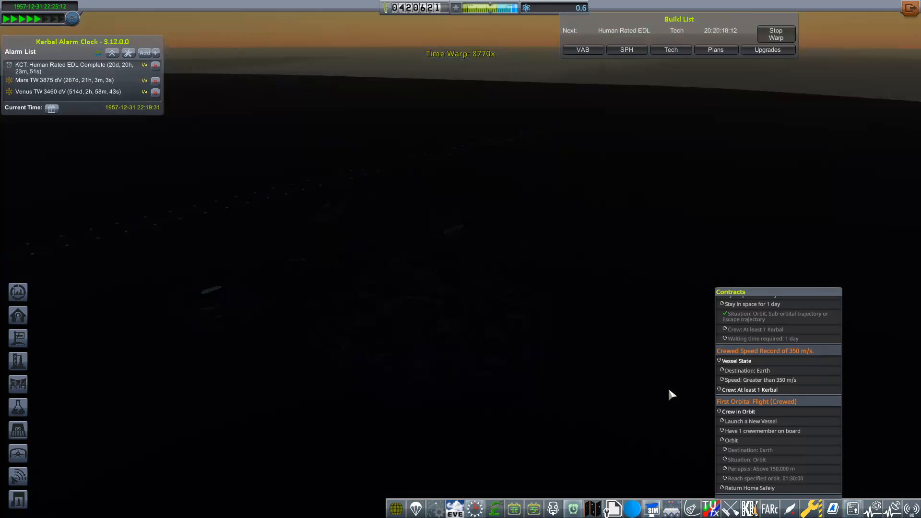
Stop the time warp on 1 January 1958 and bring up the upgrade points summary showing one point.
left_click(775, 34)
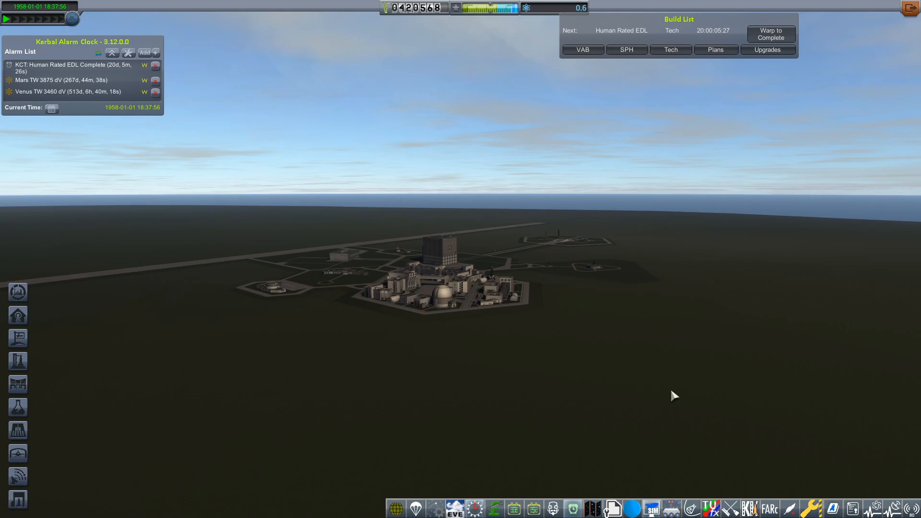
left_click(766, 48)
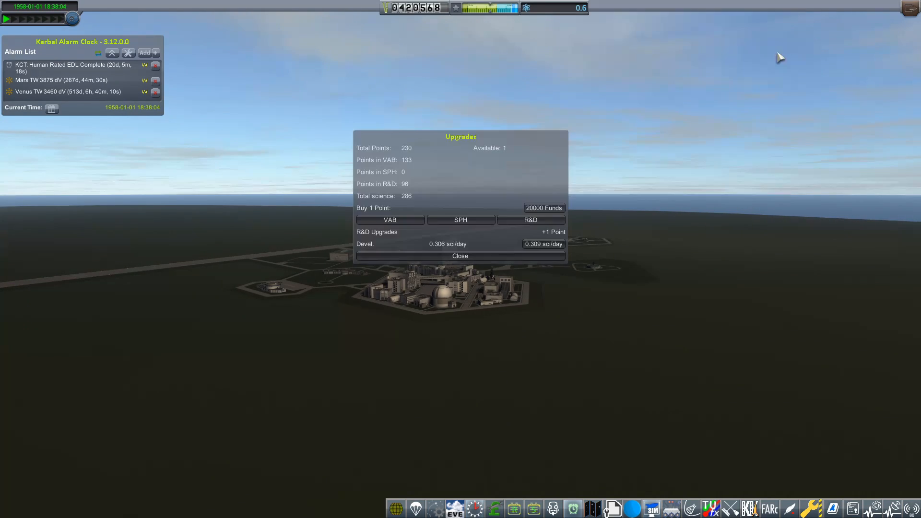